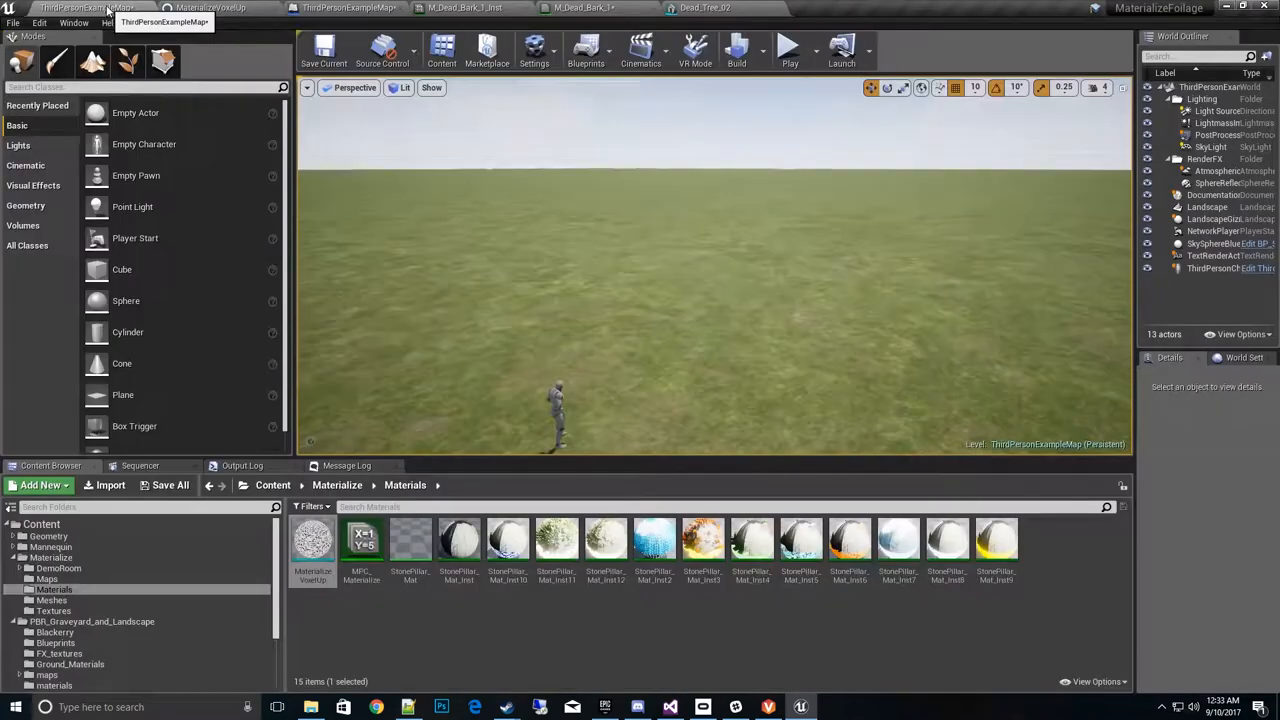
Bring up the MPC_Materialize collection showing its MaterializeAmount scalar defaulting to -1.0
click(362, 540)
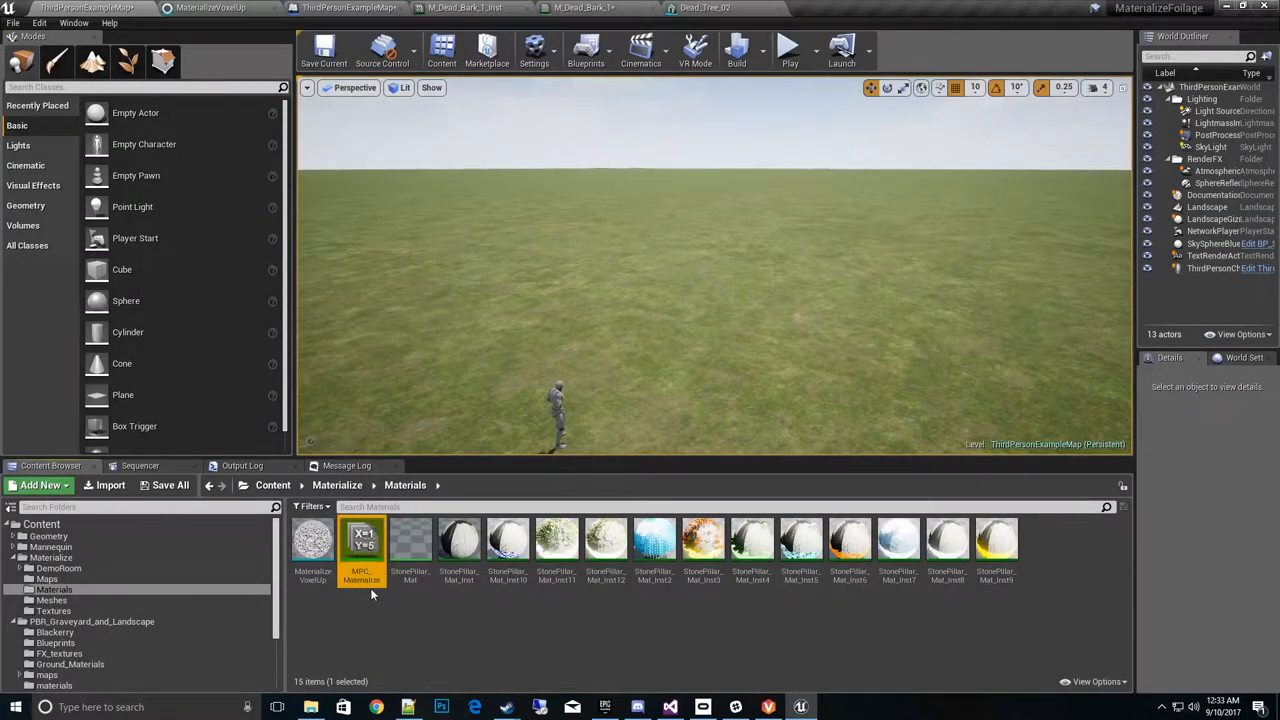
double_click(362, 540)
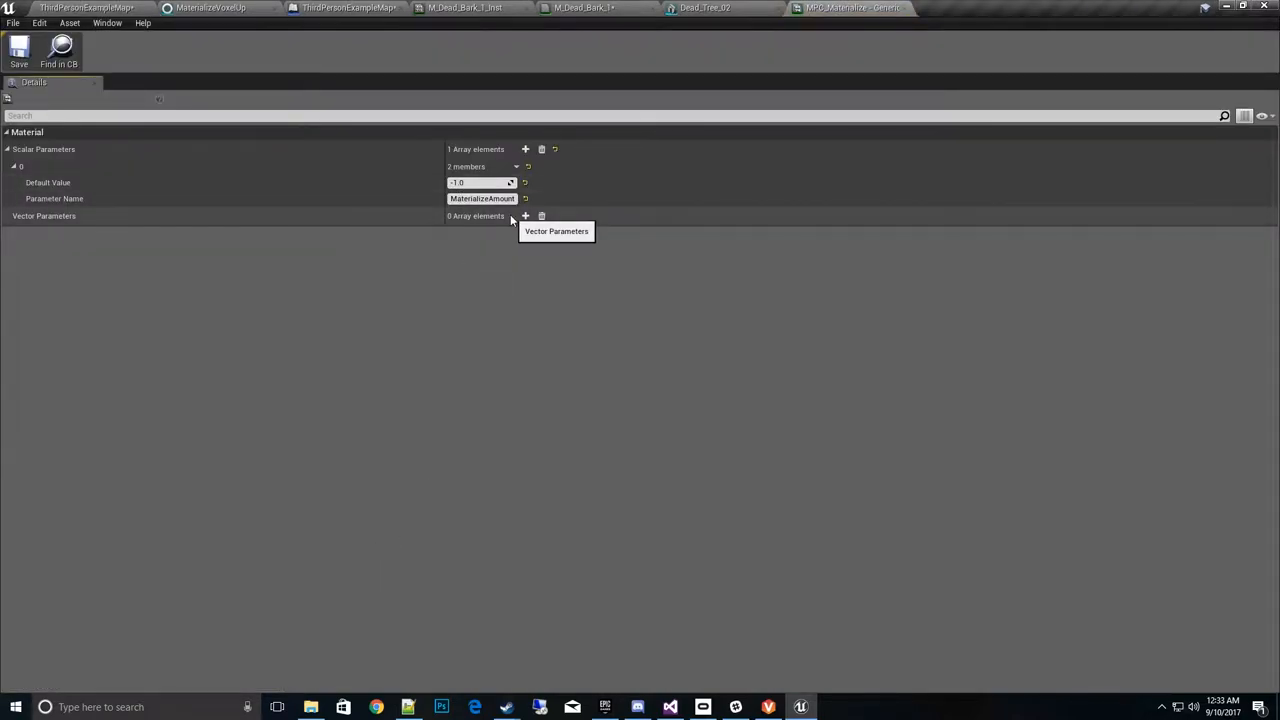
mouse_move(400, 178)
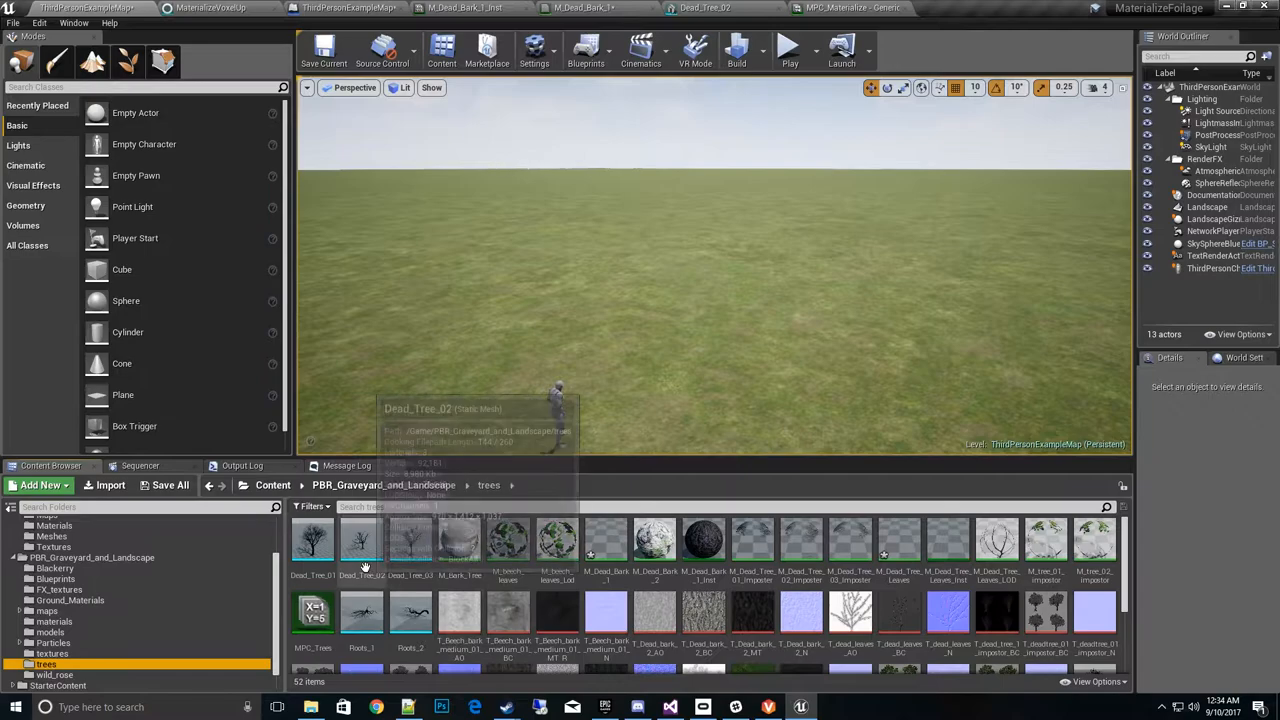
Show the M_Dead_Bark_1 graph with MaterializeVoxelUp feeding the material outputs
click(410, 540)
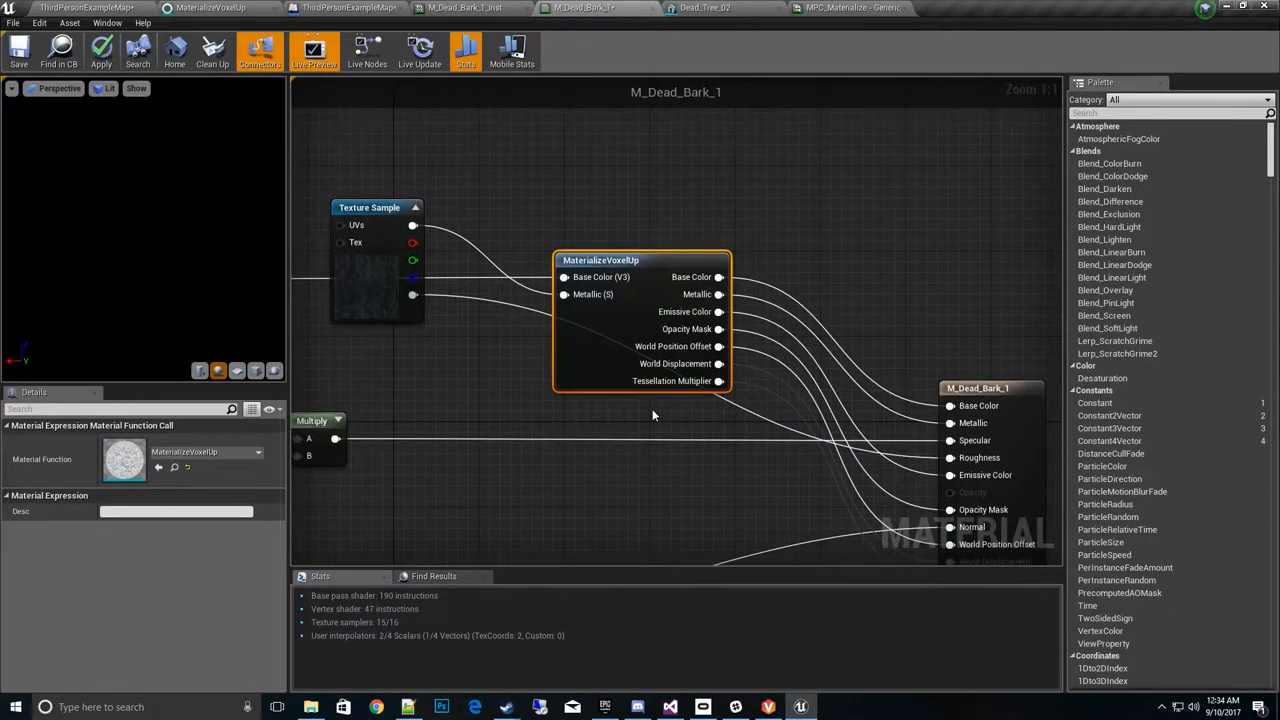
mouse_move(636, 285)
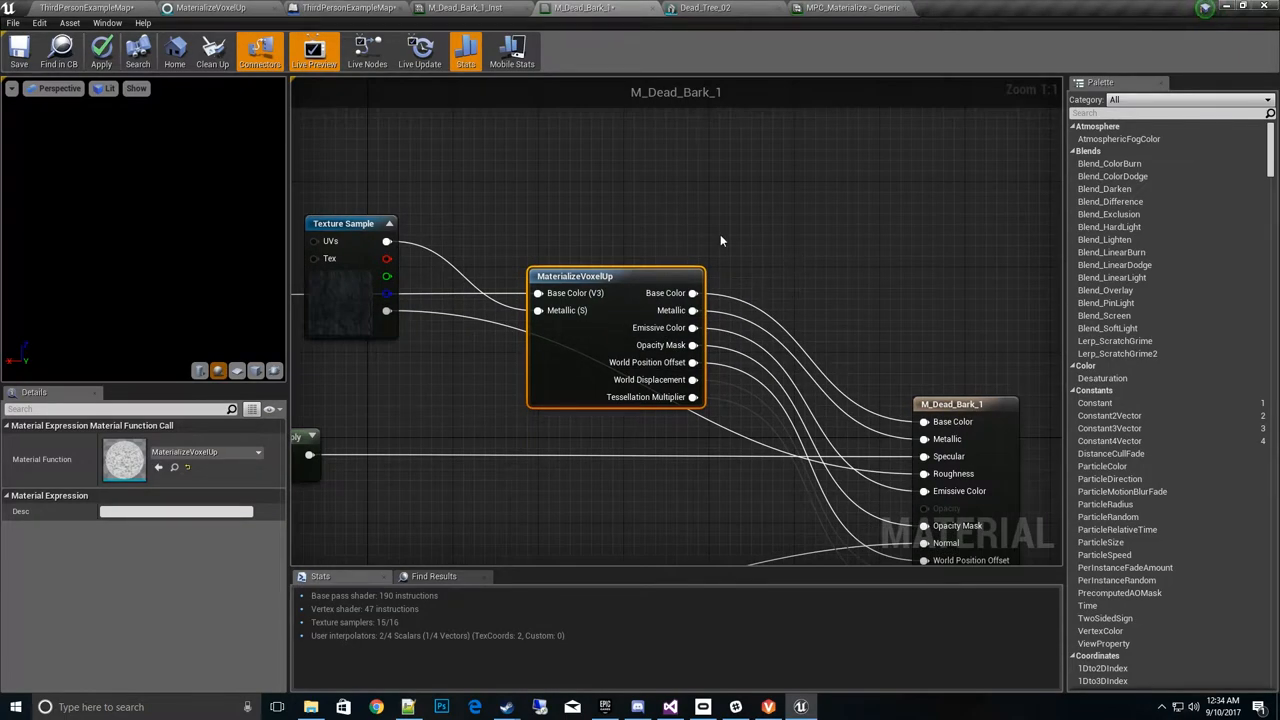
Paint the dead tree mesh as foliage across the landscape, then return to Place mode
click(90, 7)
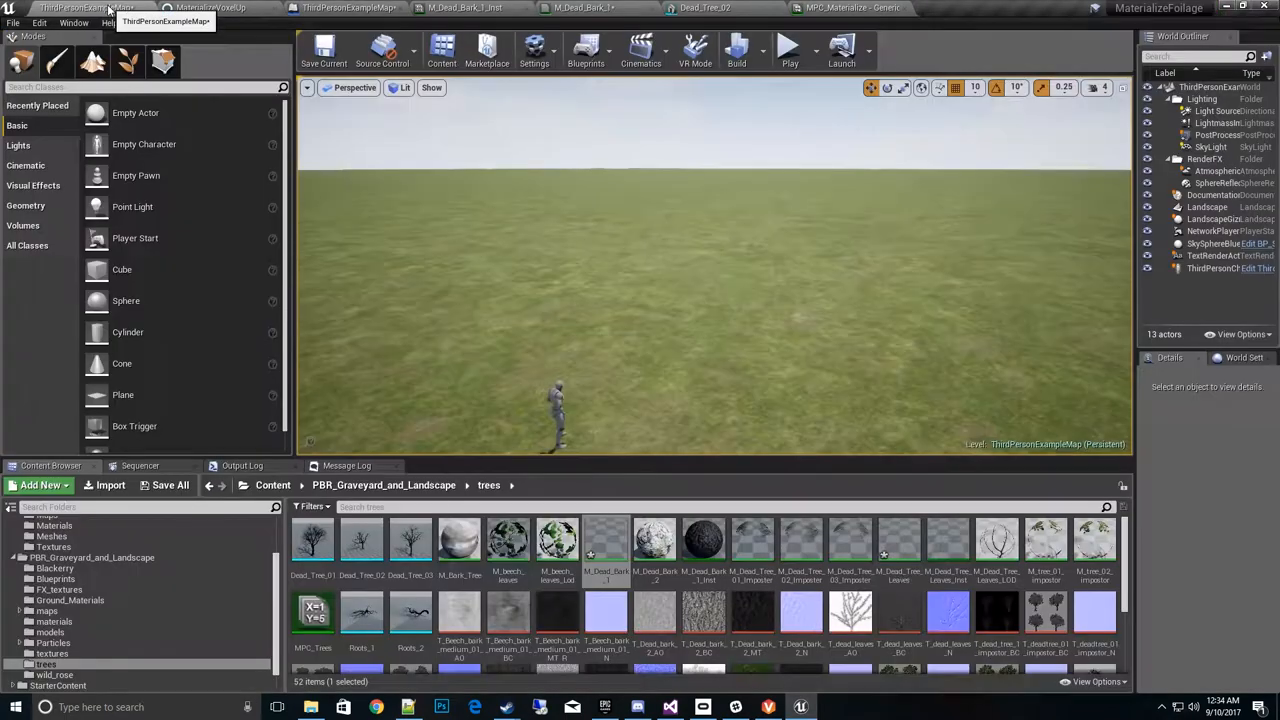
mouse_move(127, 62)
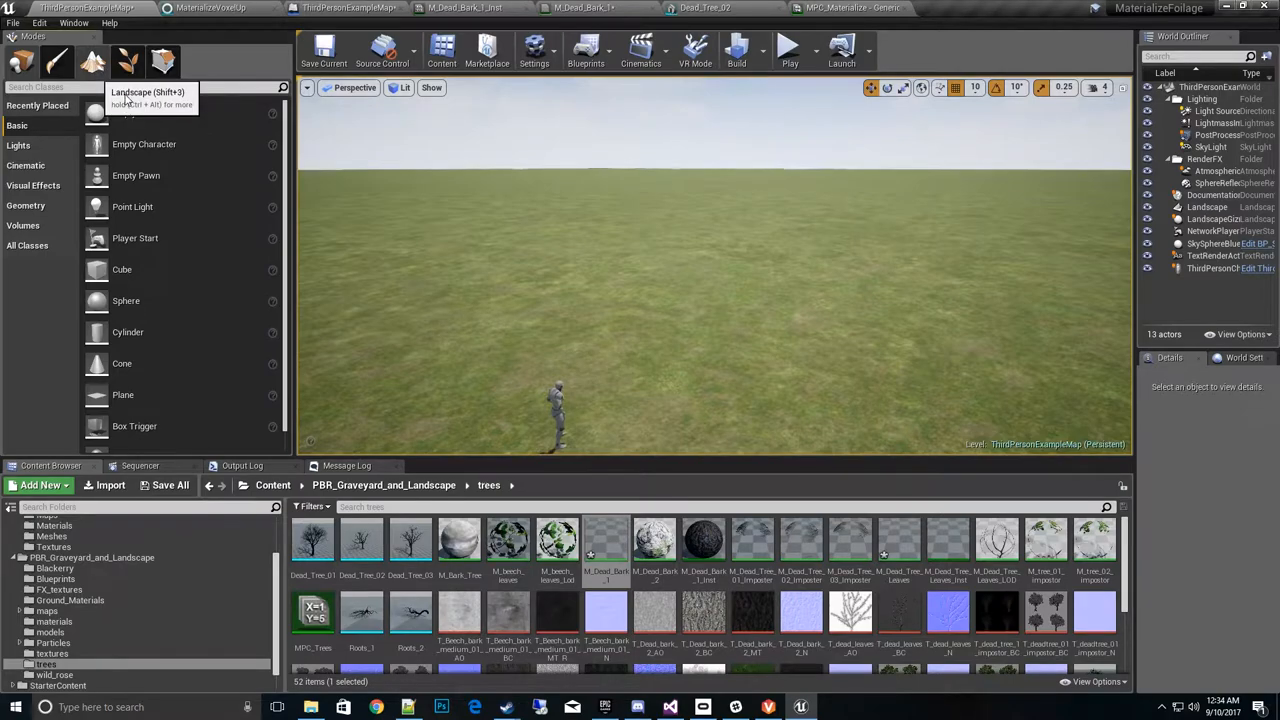
click(163, 61)
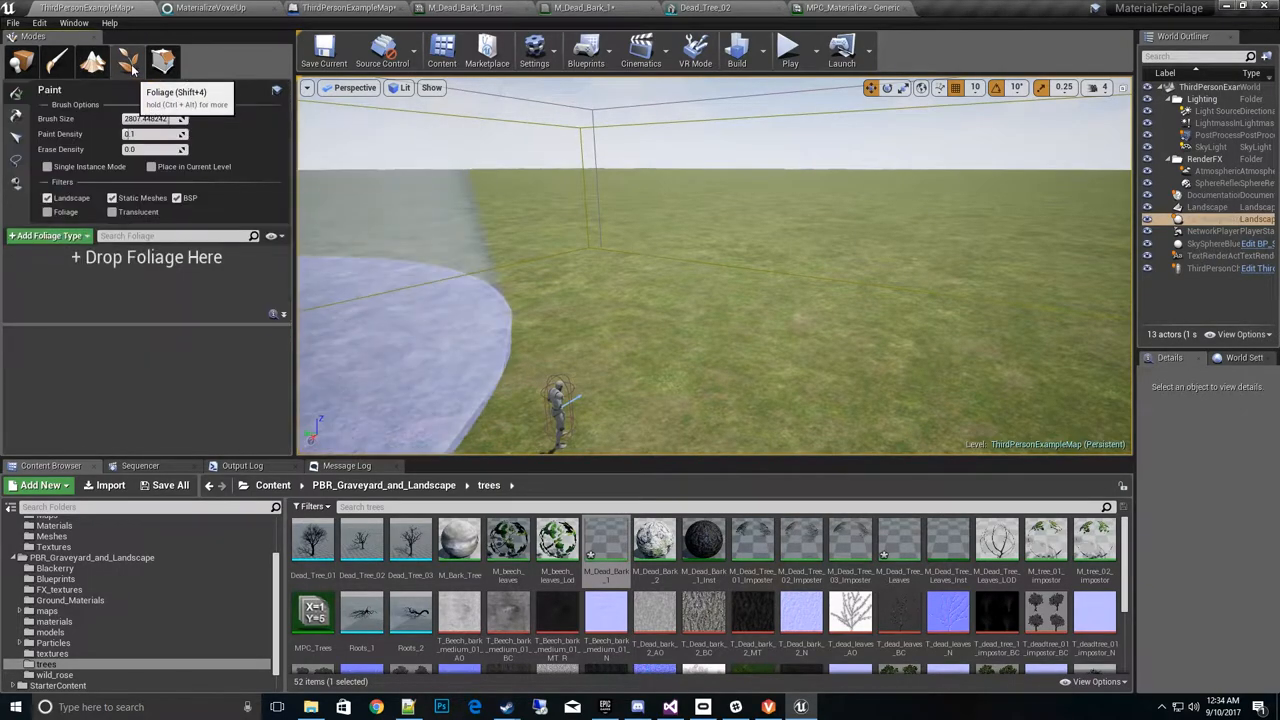
mouse_move(410, 540)
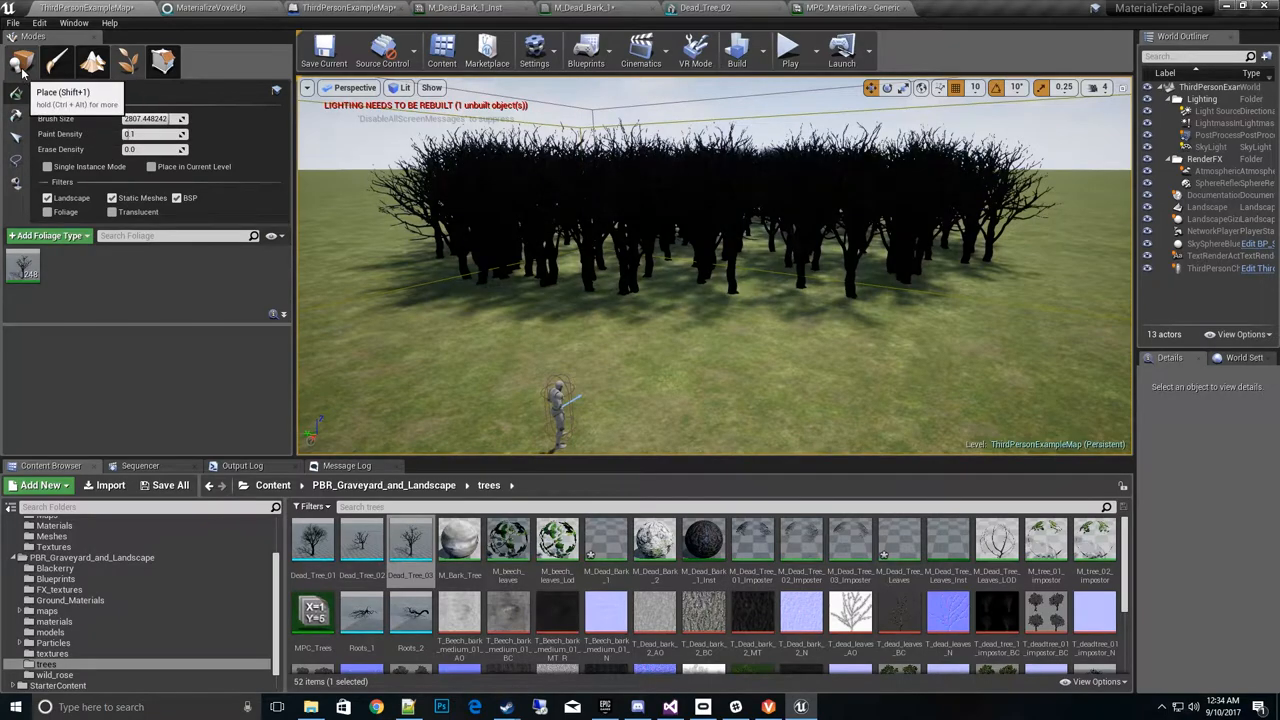
click(22, 62)
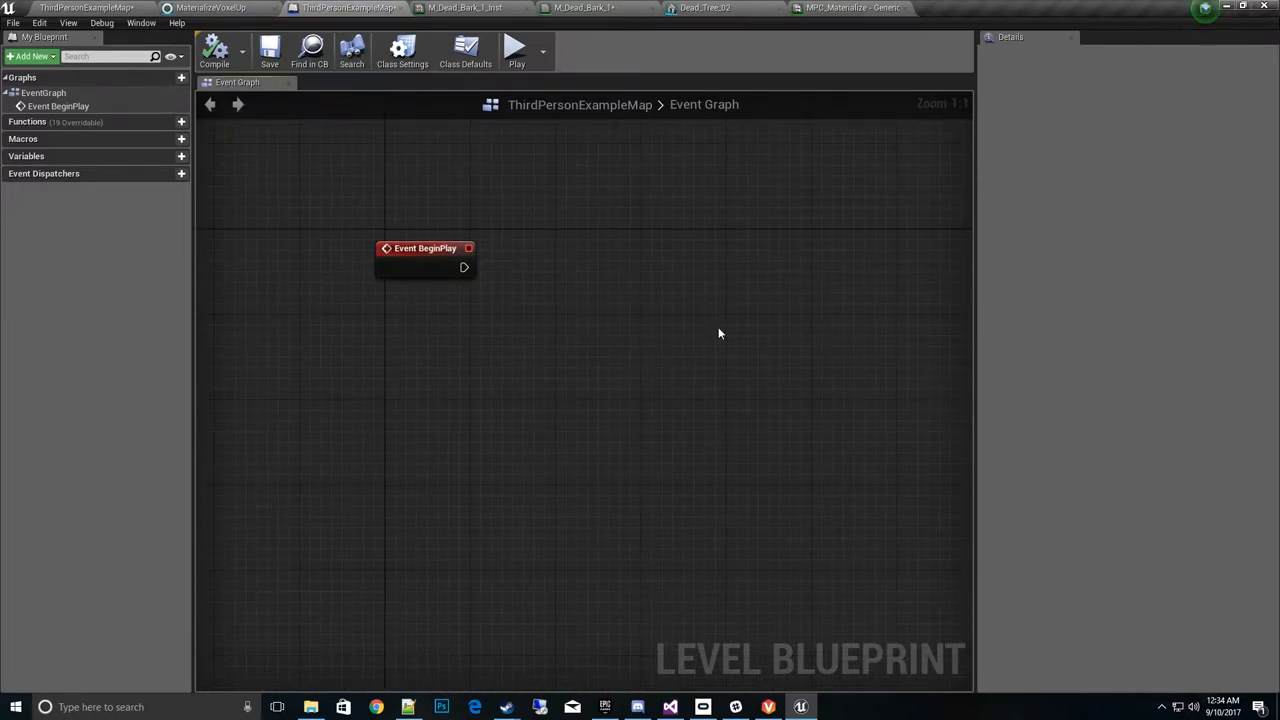
Add a timeline node named Materializer and wire Event BeginPlay into its Play input
right_click(720, 333)
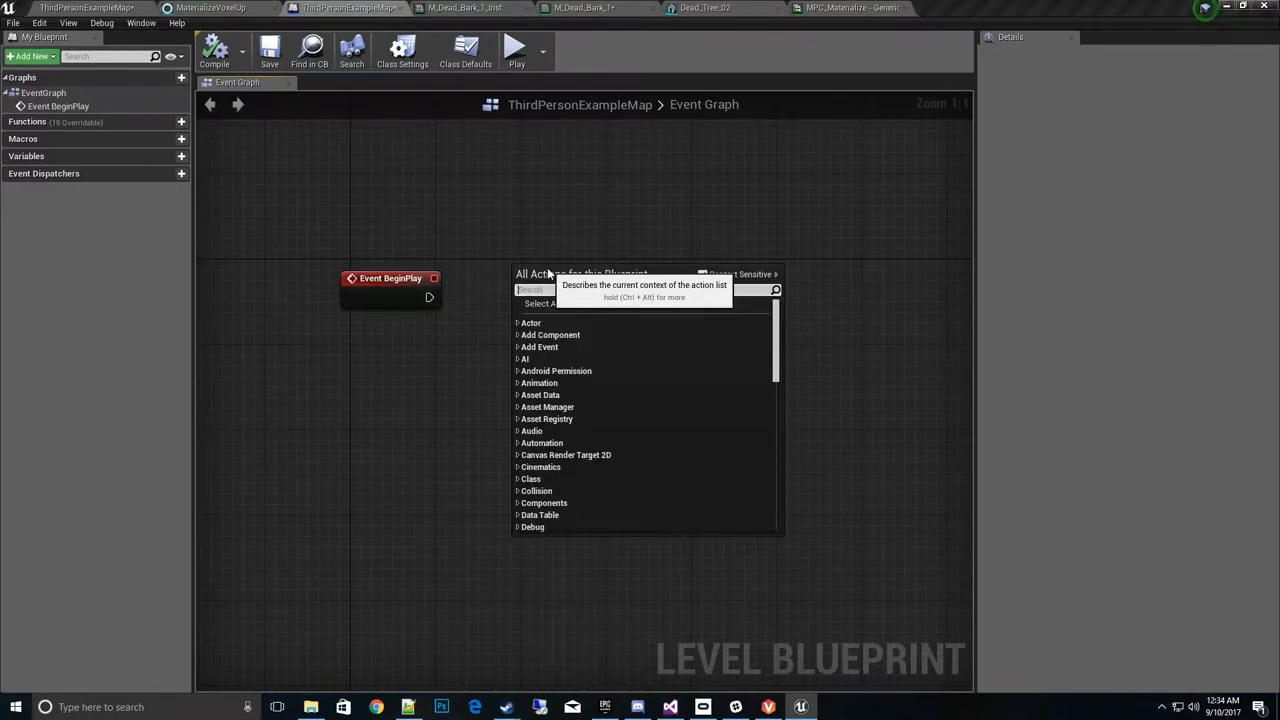
text(Text)
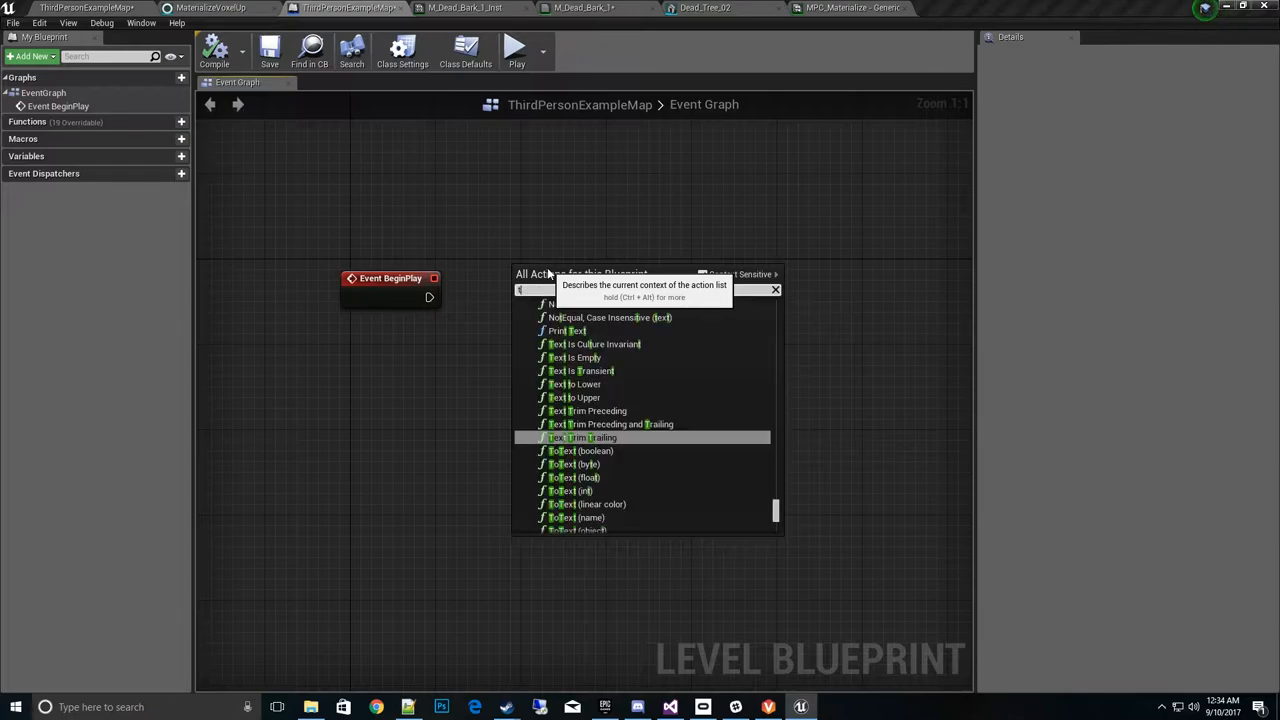
text(timel)
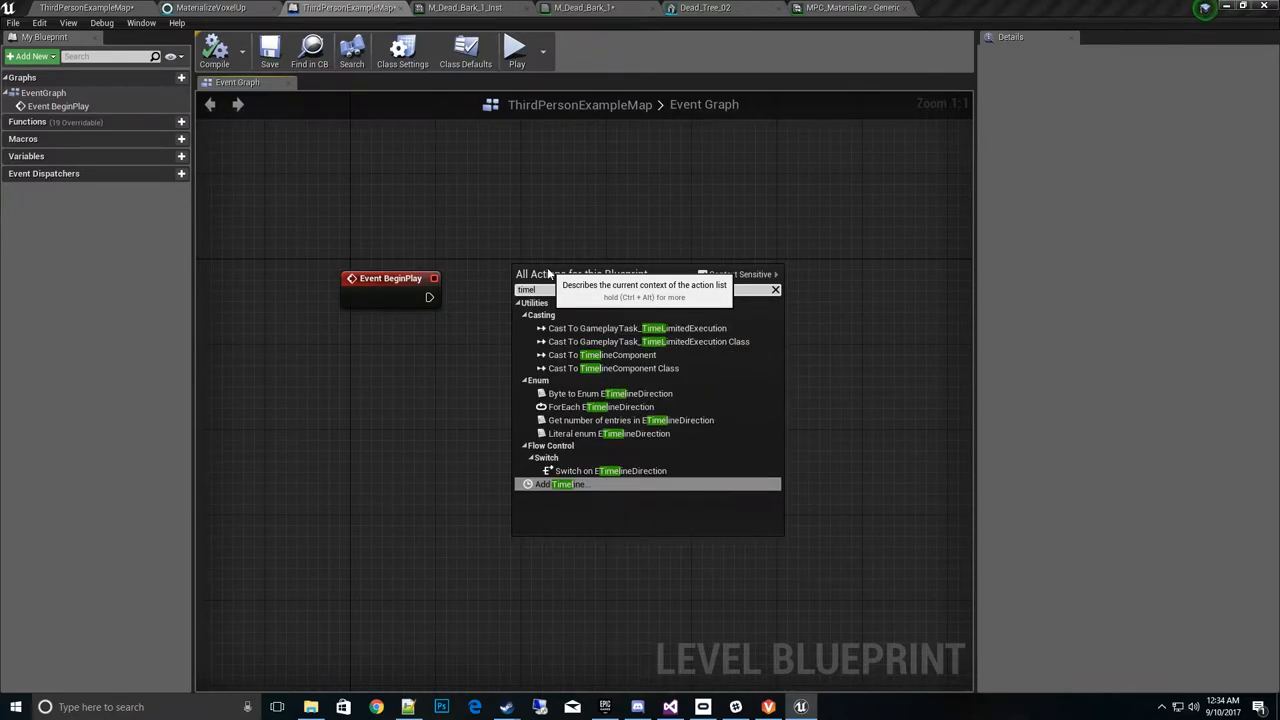
click(557, 484)
text(Materializer)
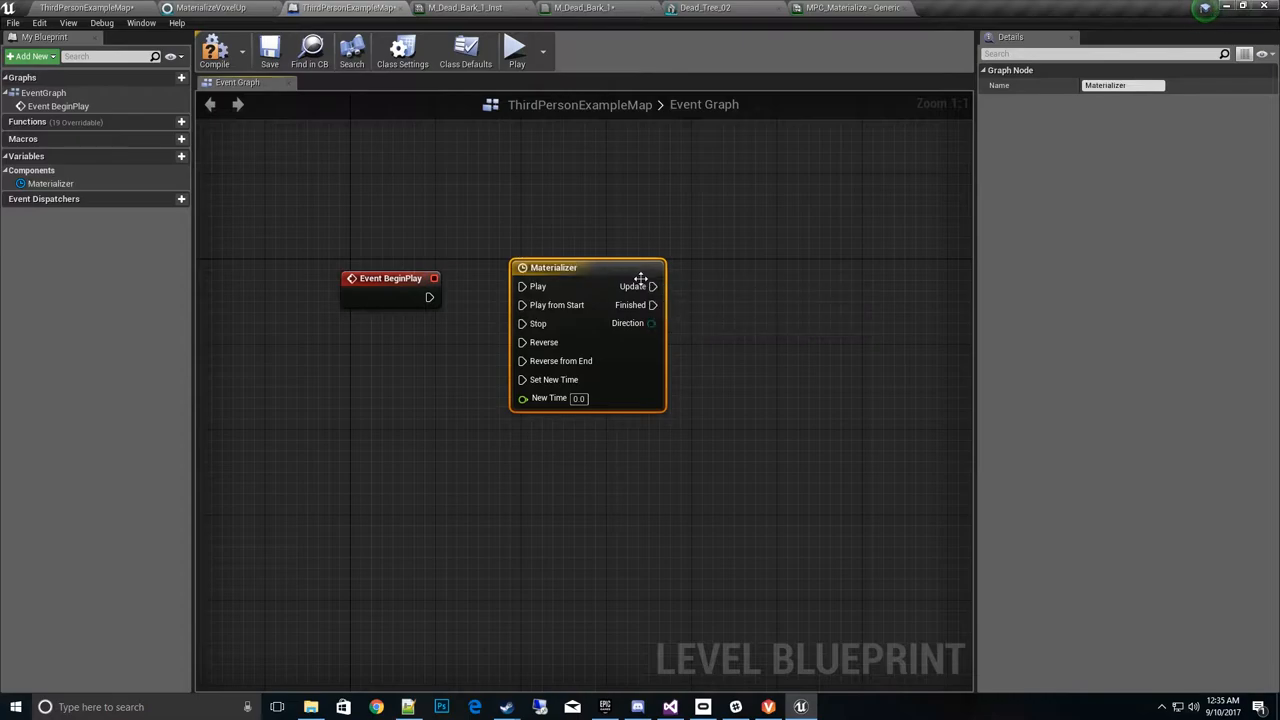
drag(430, 297, 521, 287)
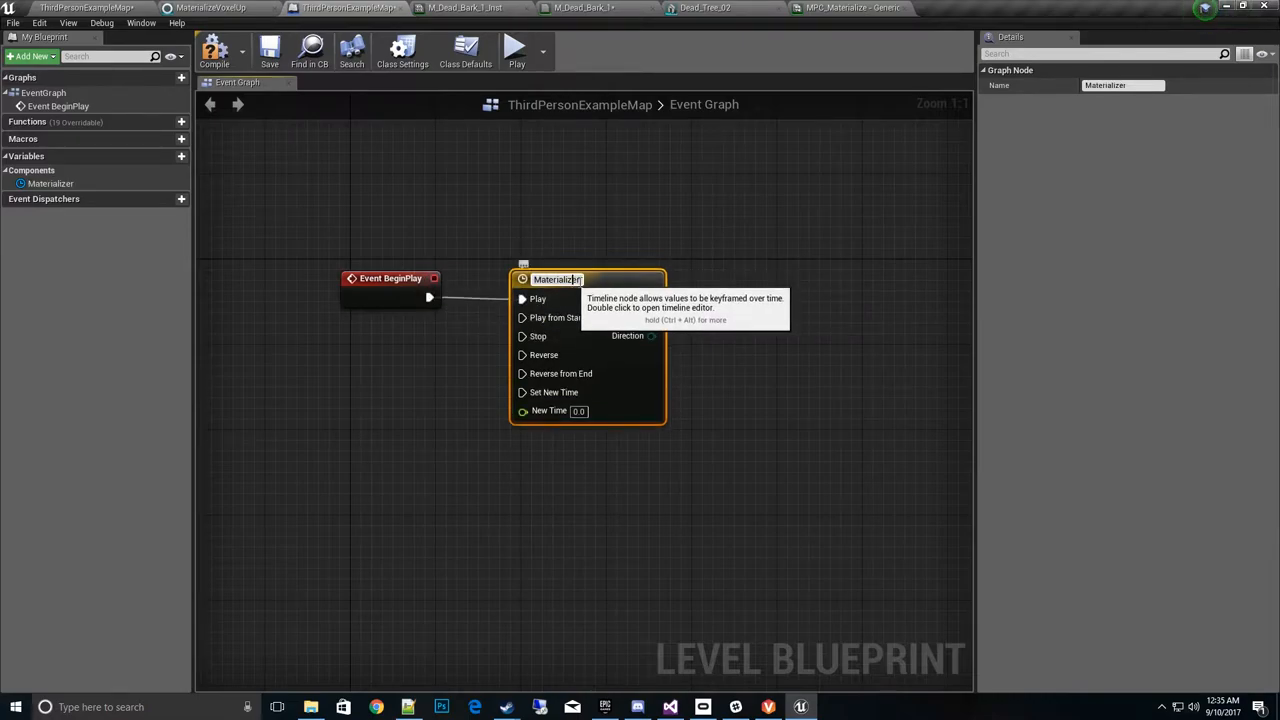
Add an OutMaterializeAmount float track with keys at (0,0) and (1,1)
double_click(557, 279)
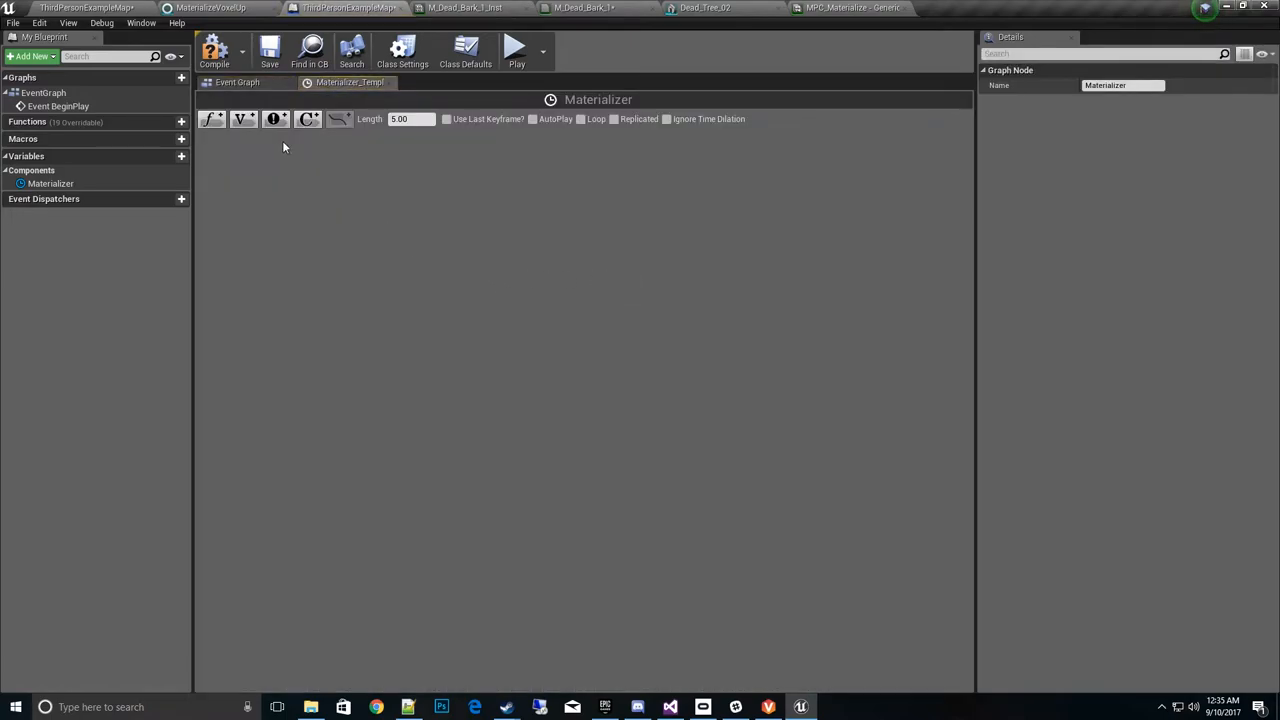
click(211, 119)
text(OutMaterializeAmount)
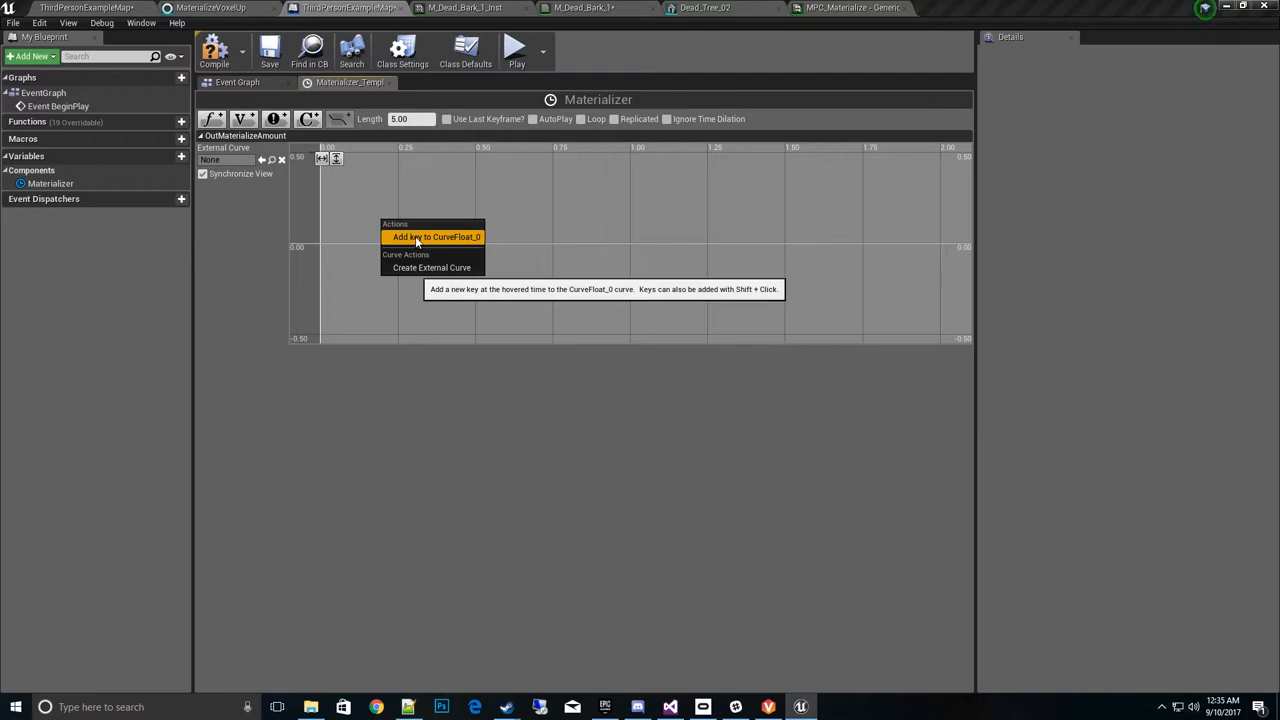
click(434, 237)
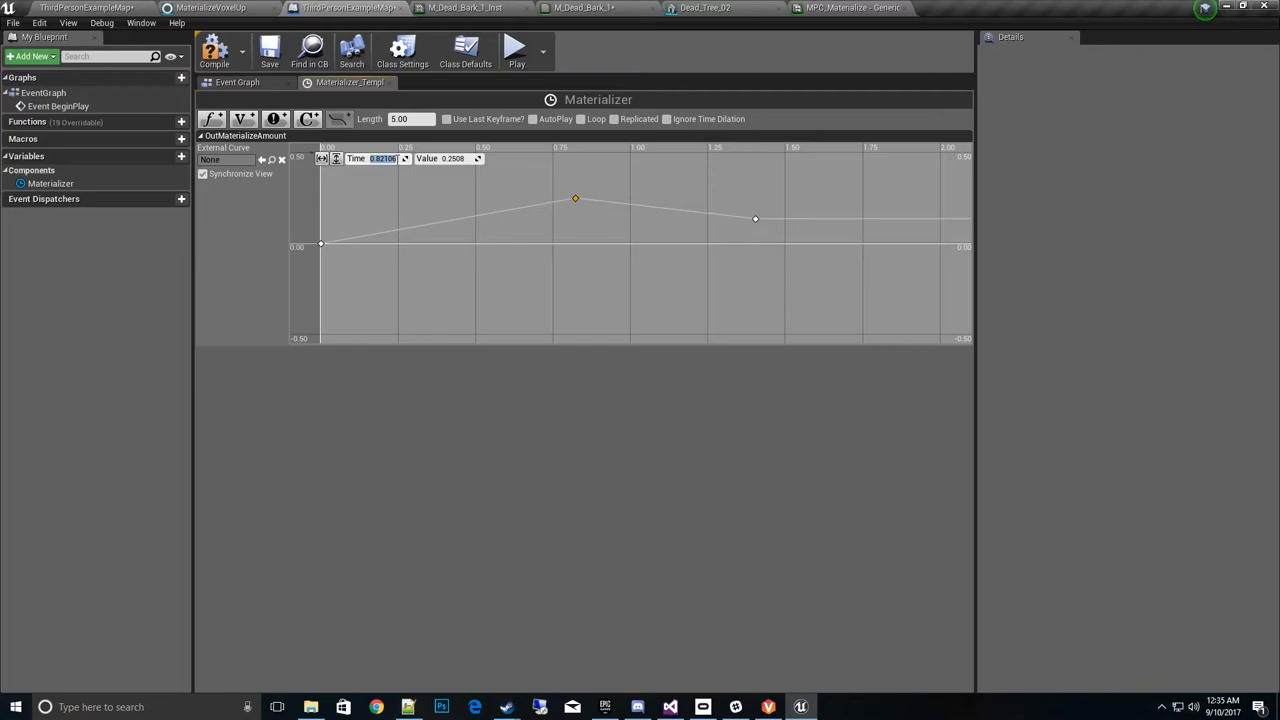
drag(575, 198, 630, 198)
text(1)
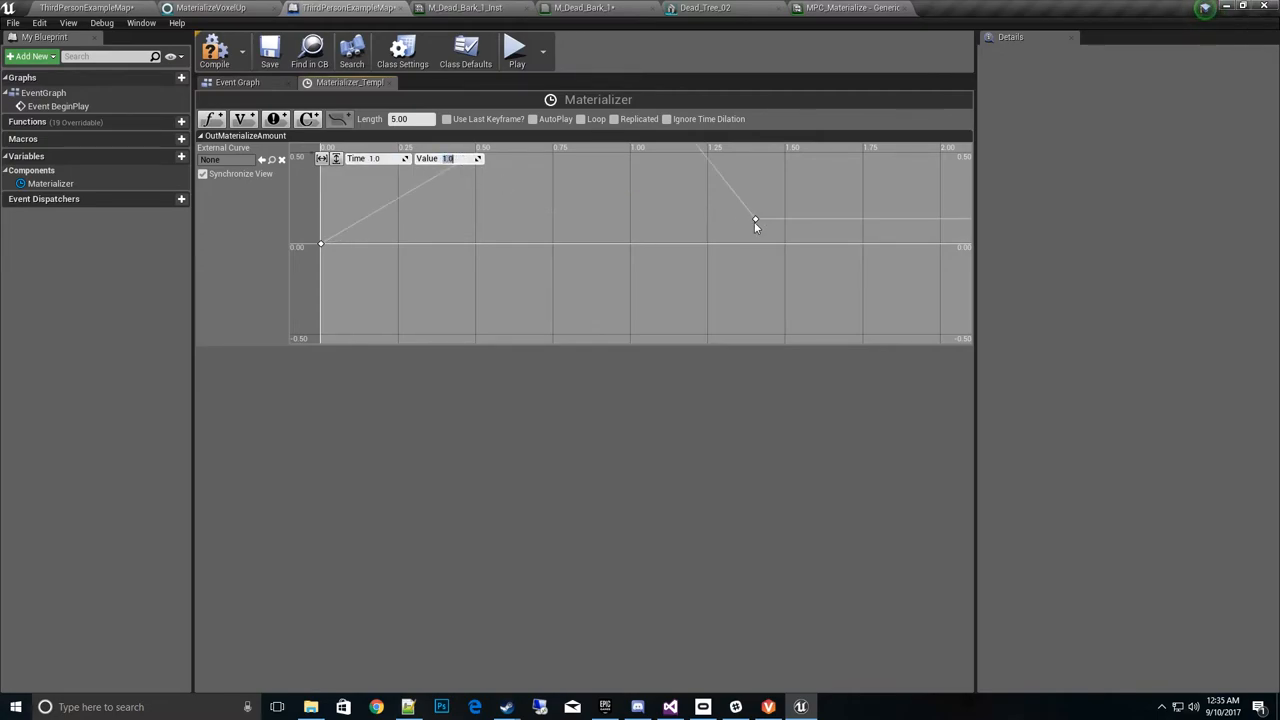
Place the last key at (2,0), enable Loop and compile the blueprint
click(755, 219)
text(2)
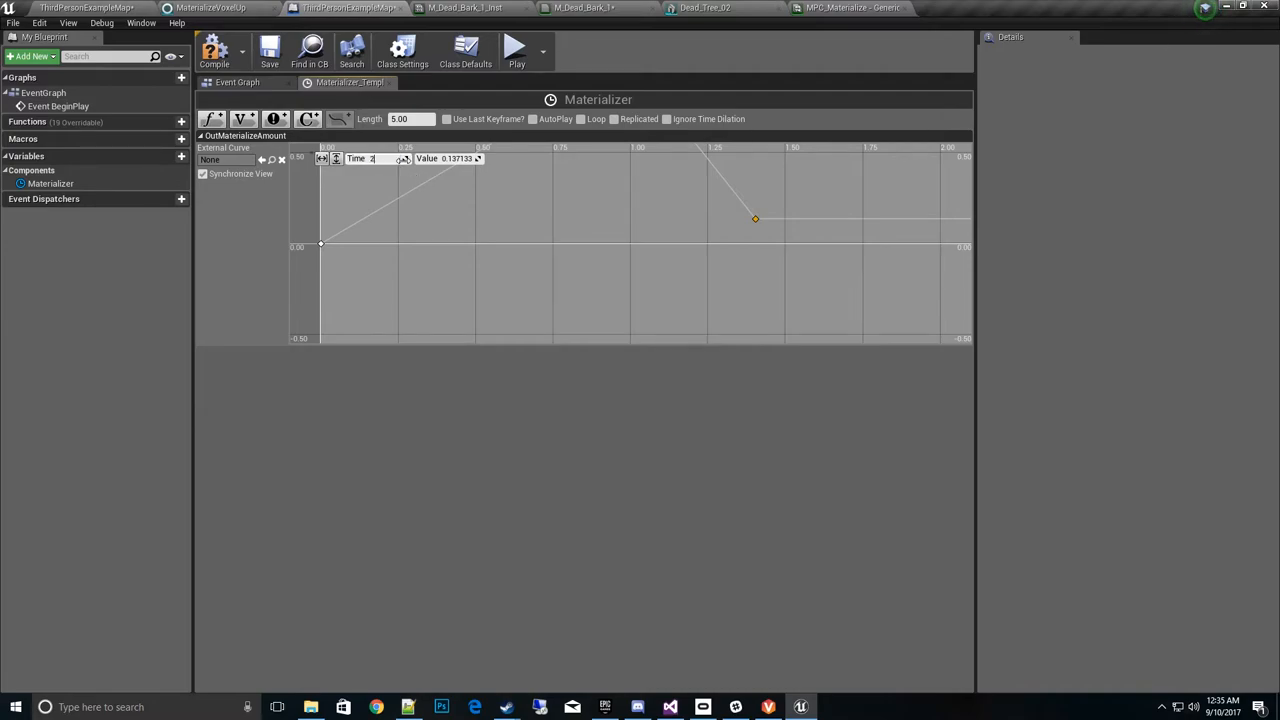
drag(755, 218, 939, 218)
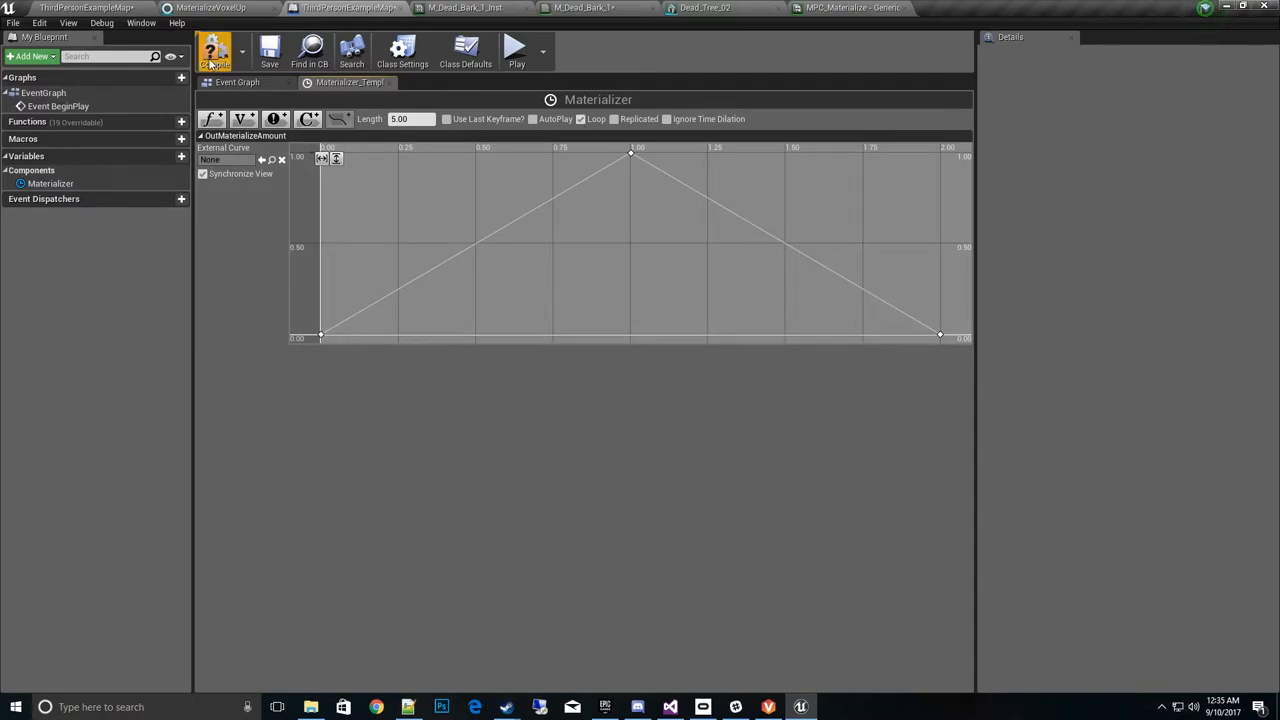
click(269, 50)
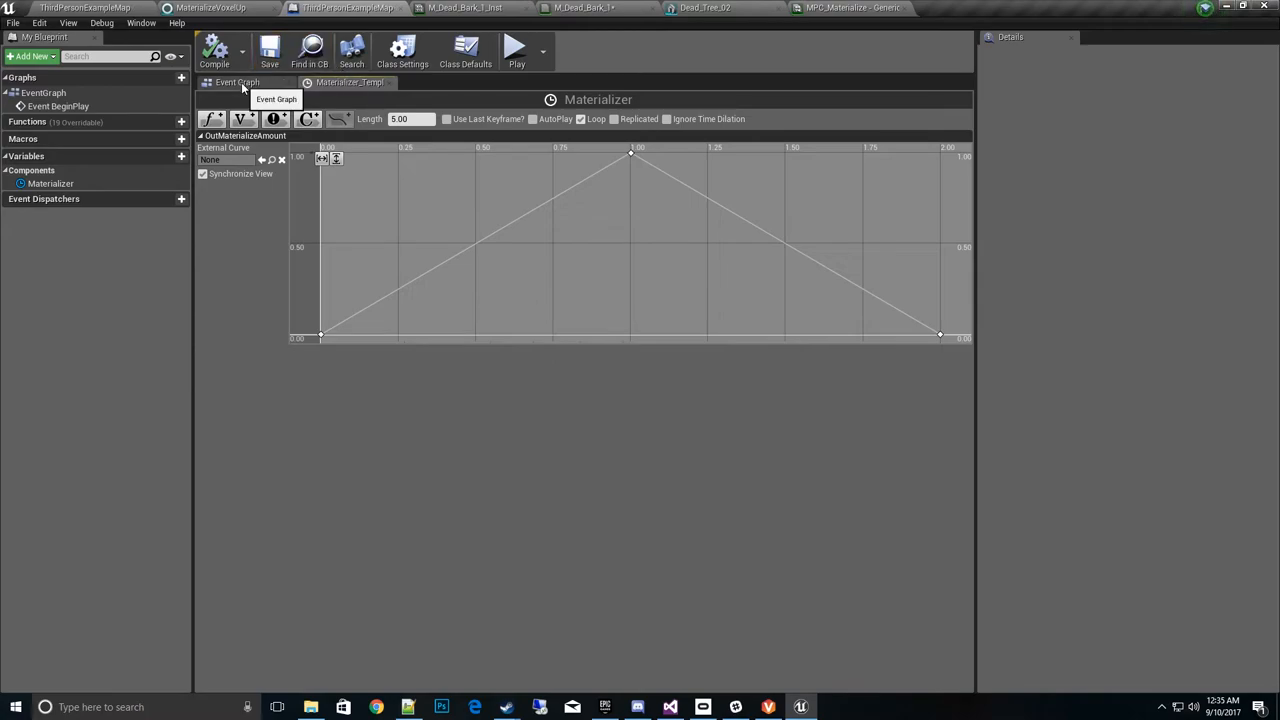
Add a Set Scalar Parameter Value node on Update targeting MPC_Materialize's MaterializeAmount
click(237, 82)
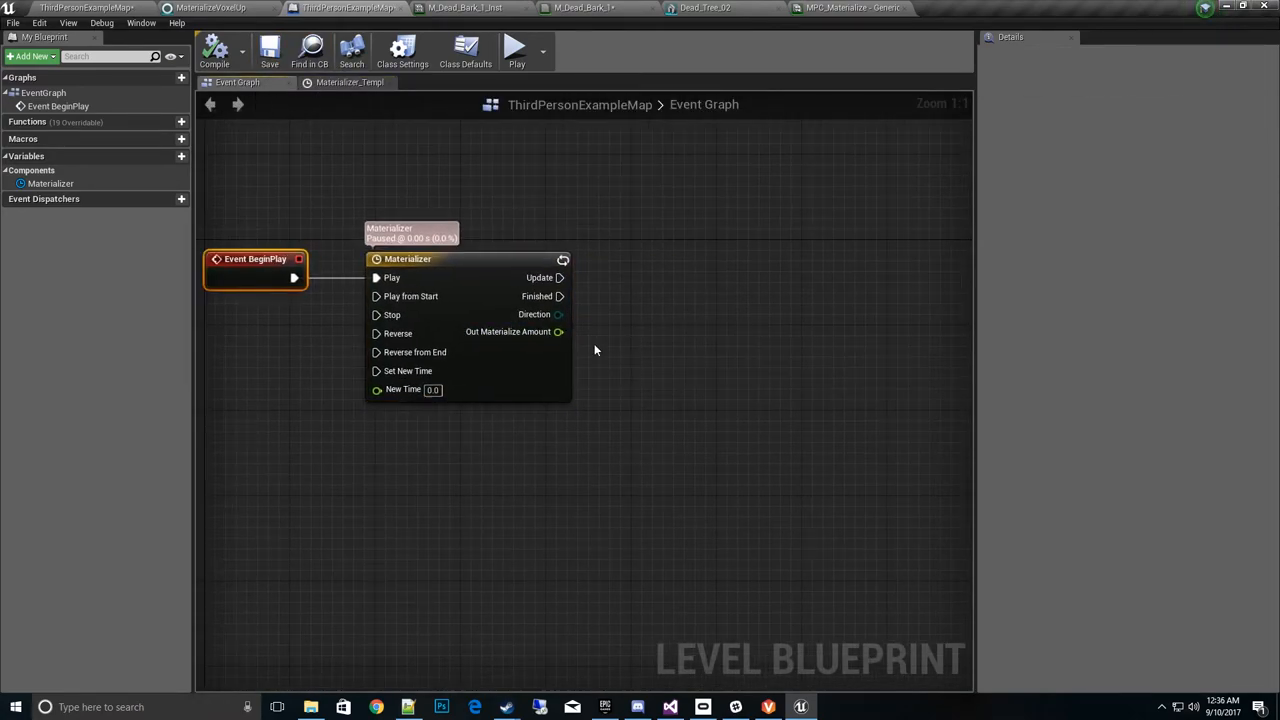
mouse_move(646, 271)
text(setscal)
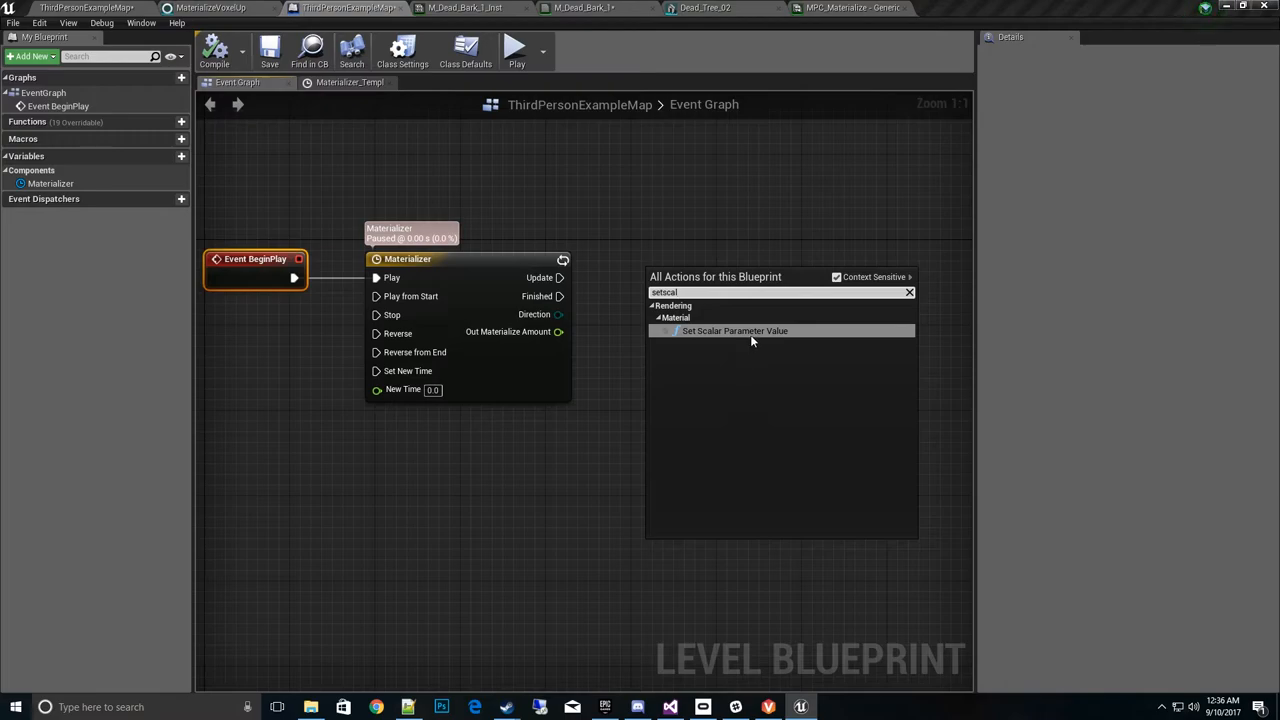
click(734, 330)
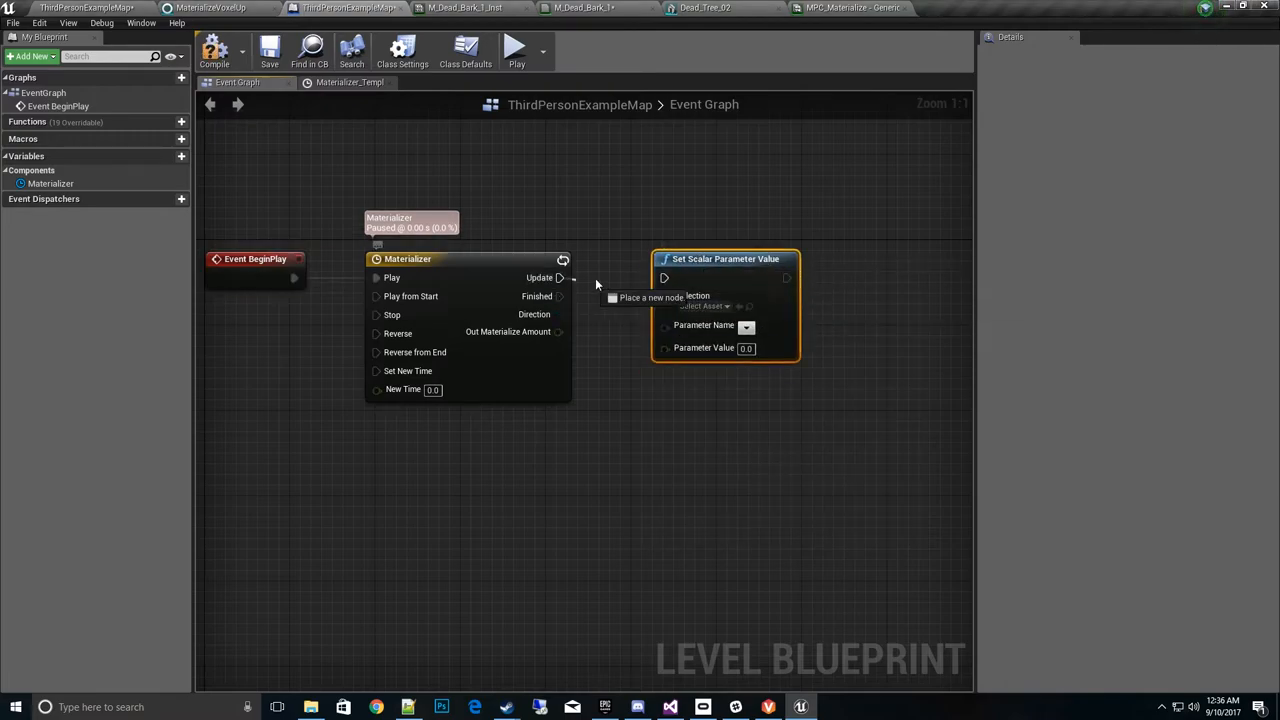
click(725, 306)
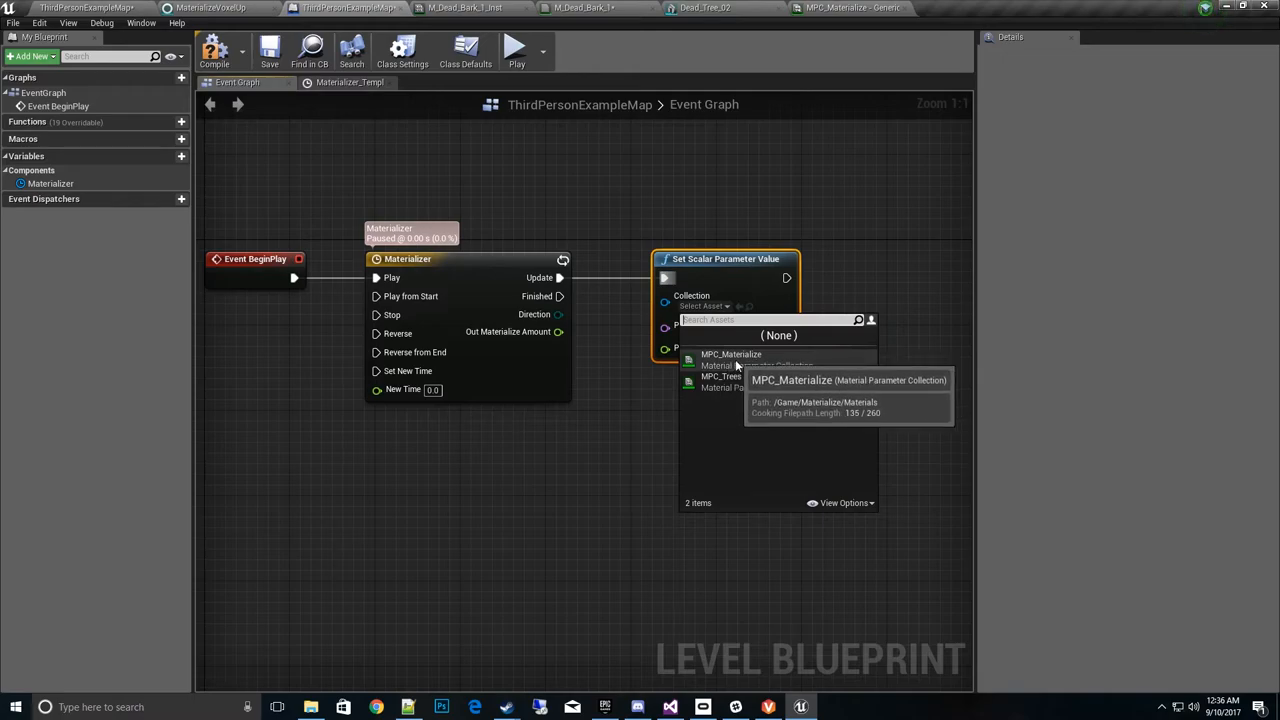
click(731, 354)
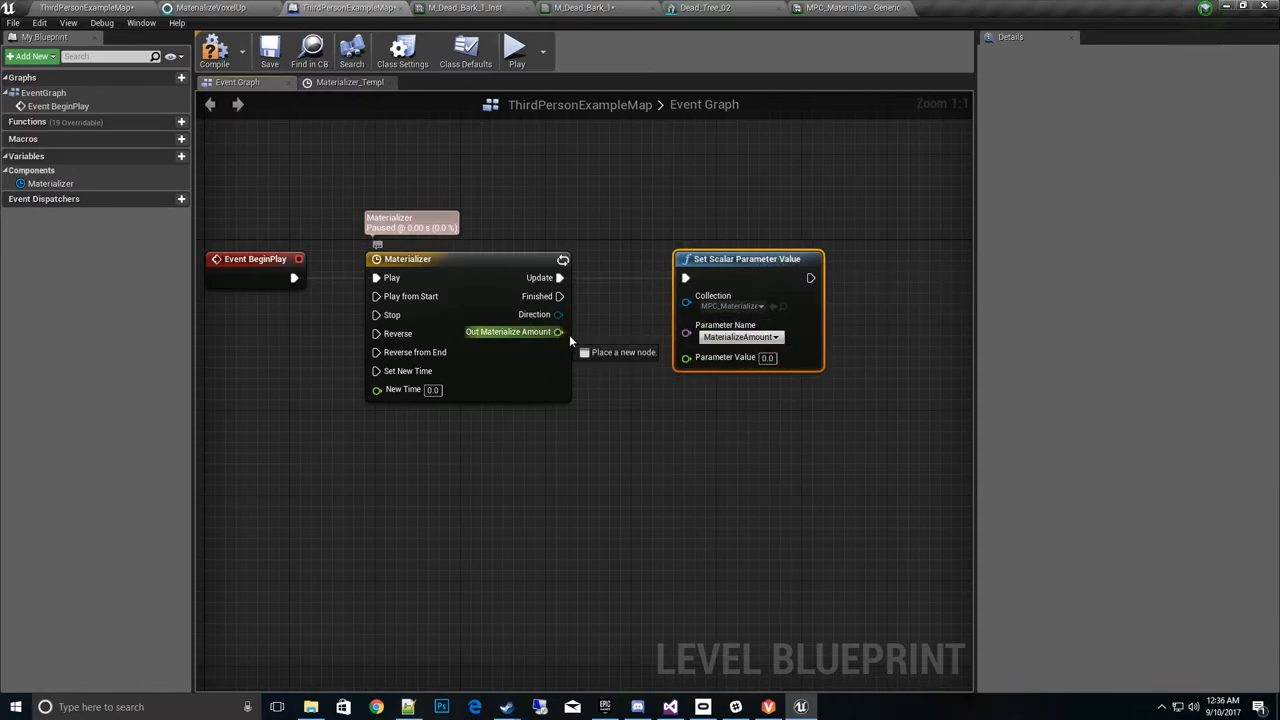
Feed Out Materialize Amount into Parameter Value and save the level
drag(558, 331, 687, 357)
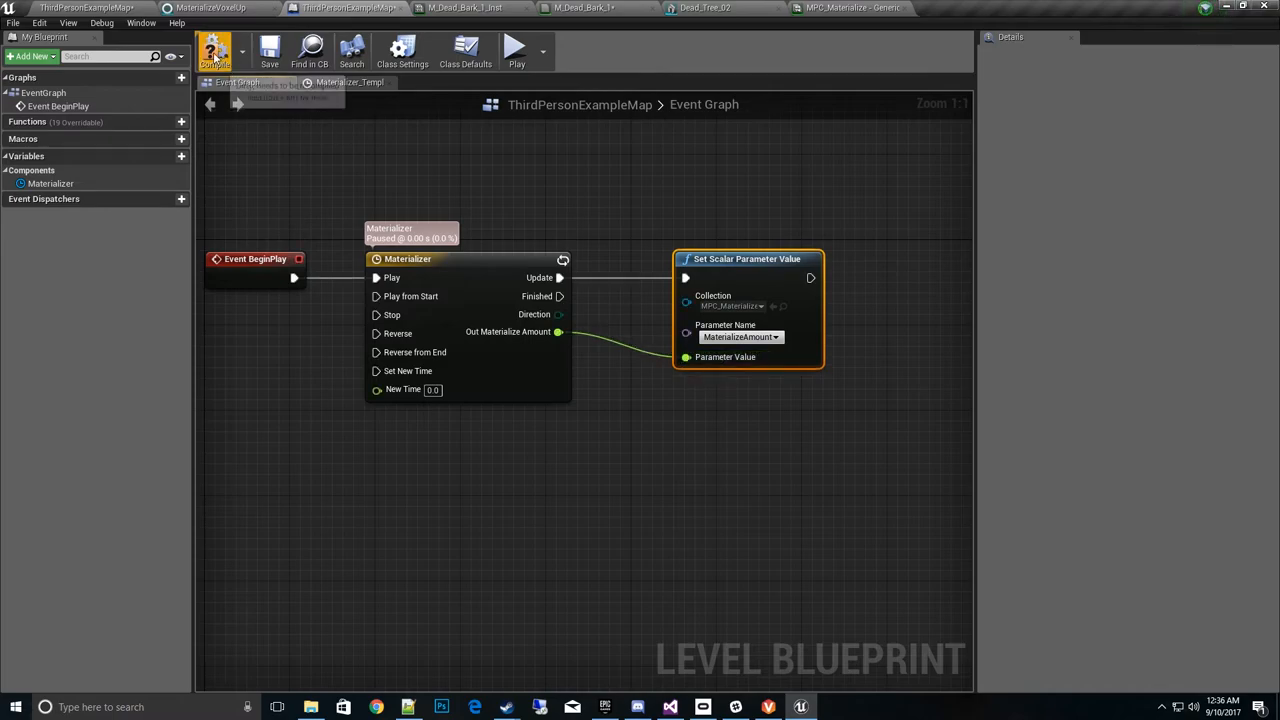
click(269, 50)
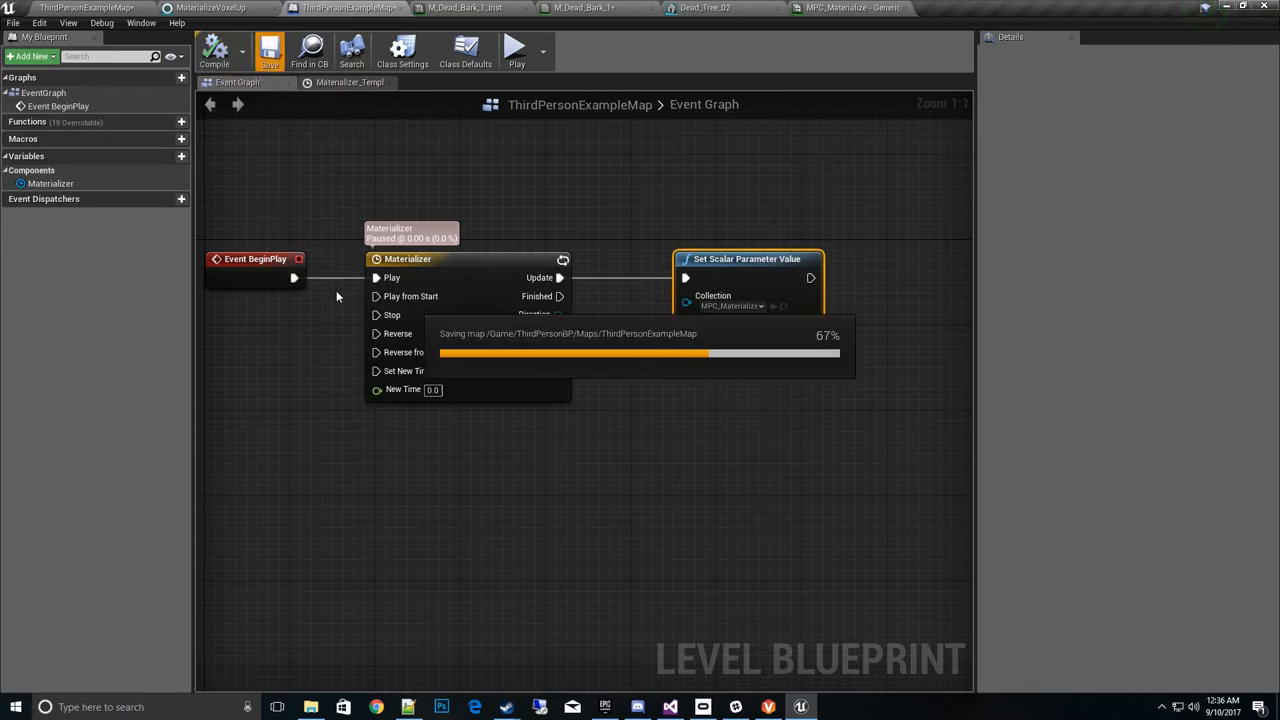